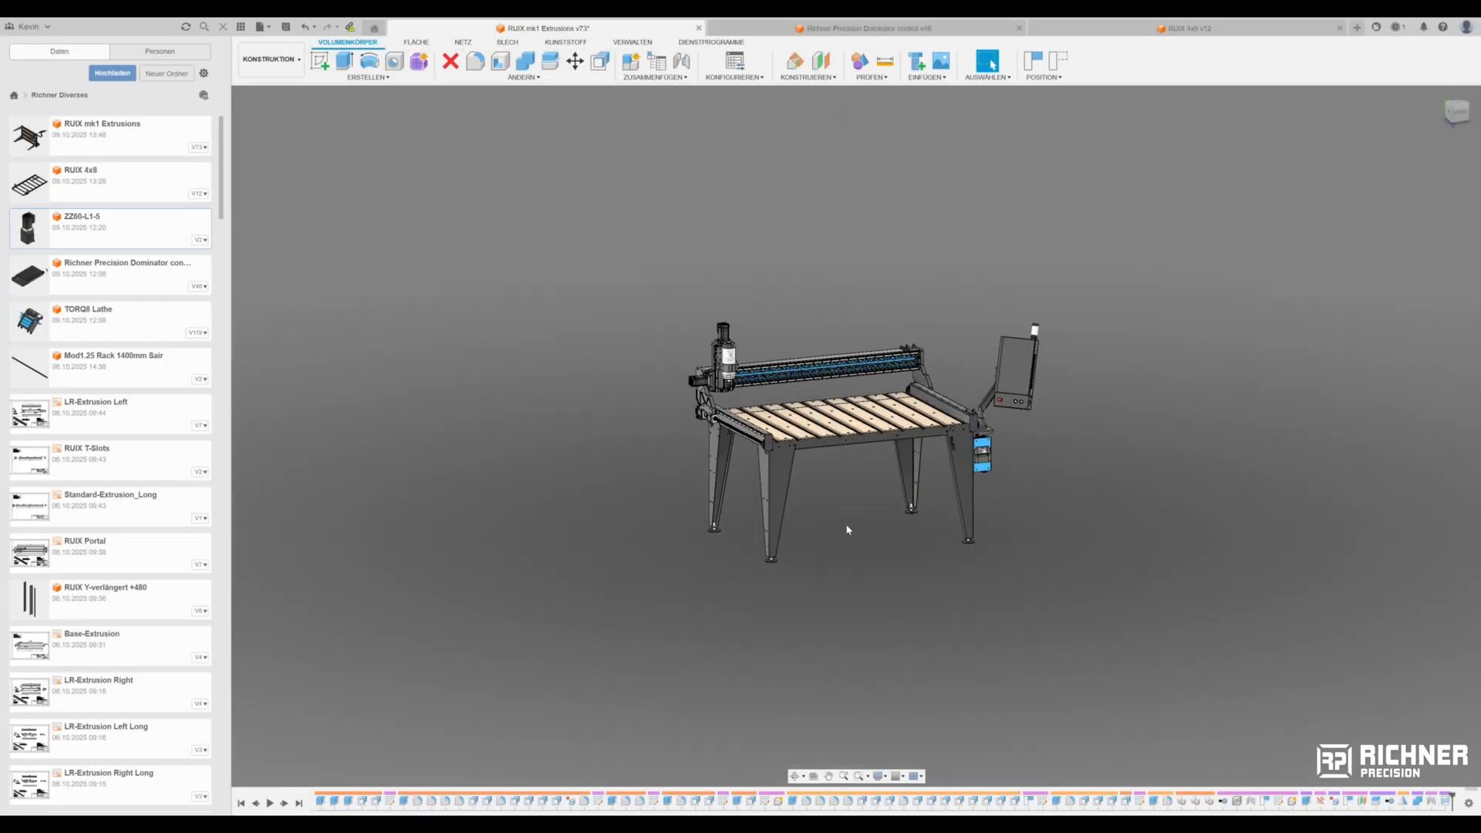
scroll("up", 3)
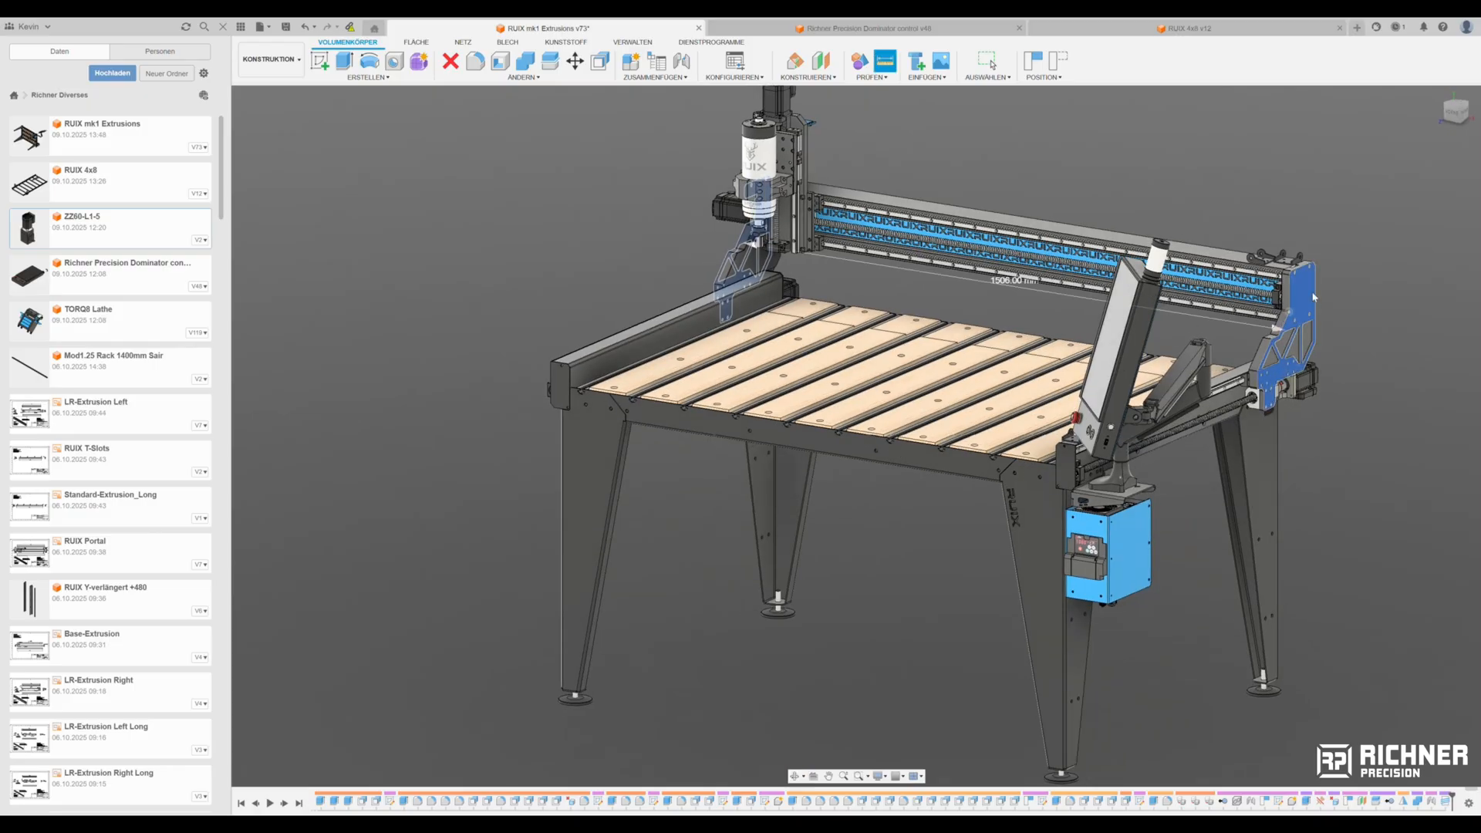
mouse_move(1452, 362)
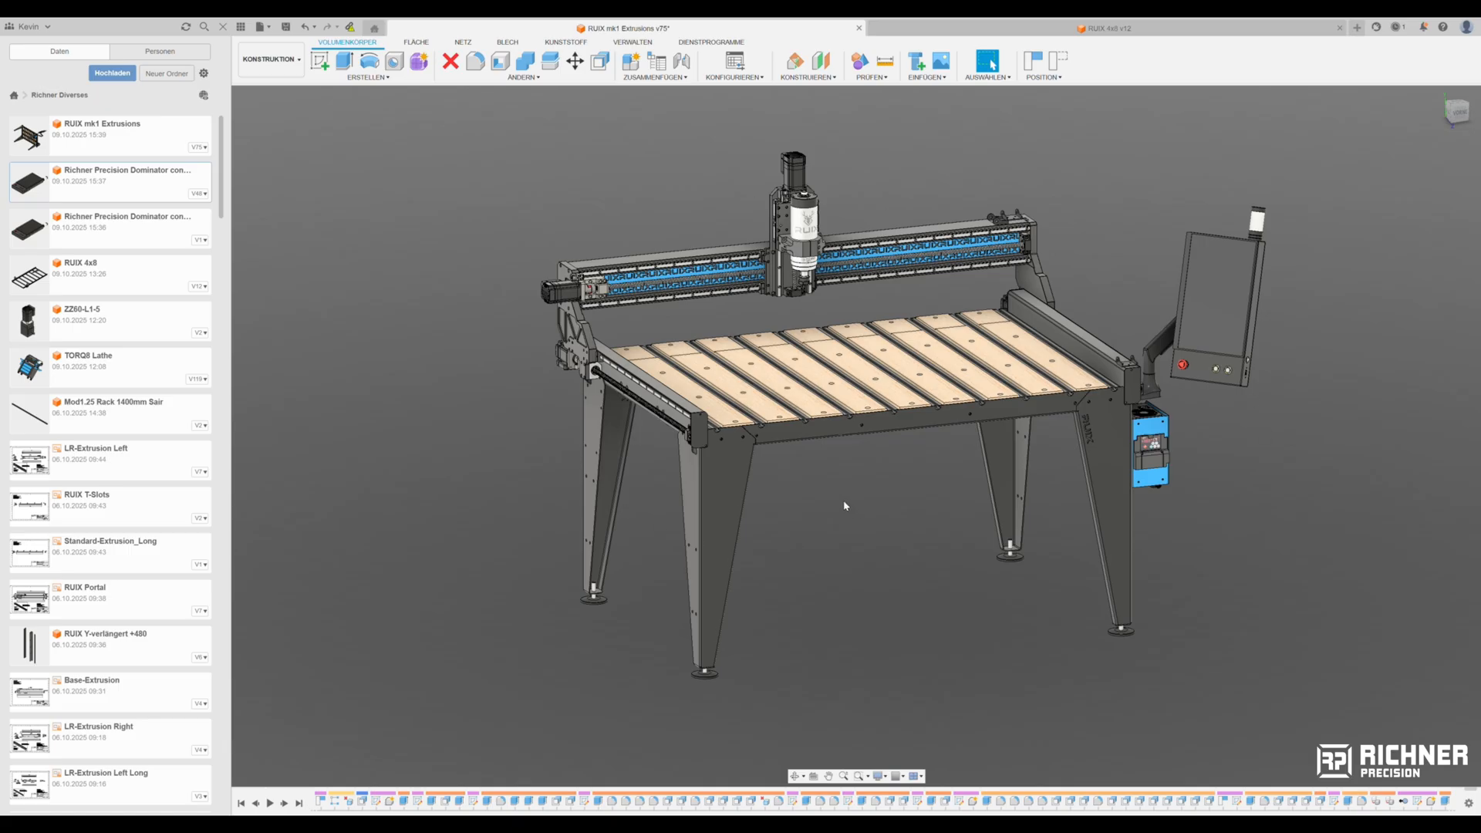
mouse_move(862, 543)
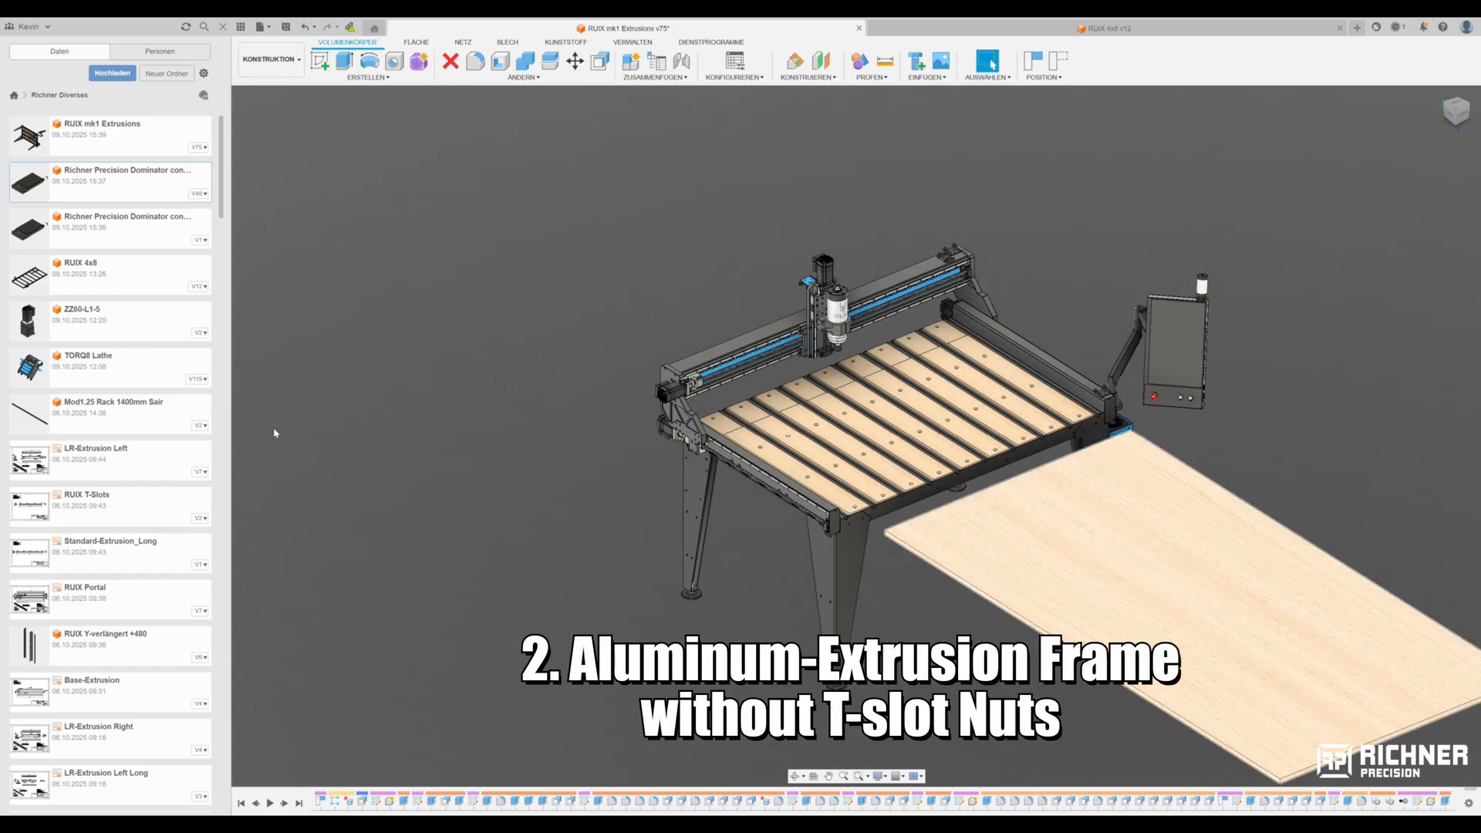
scroll("up", 3)
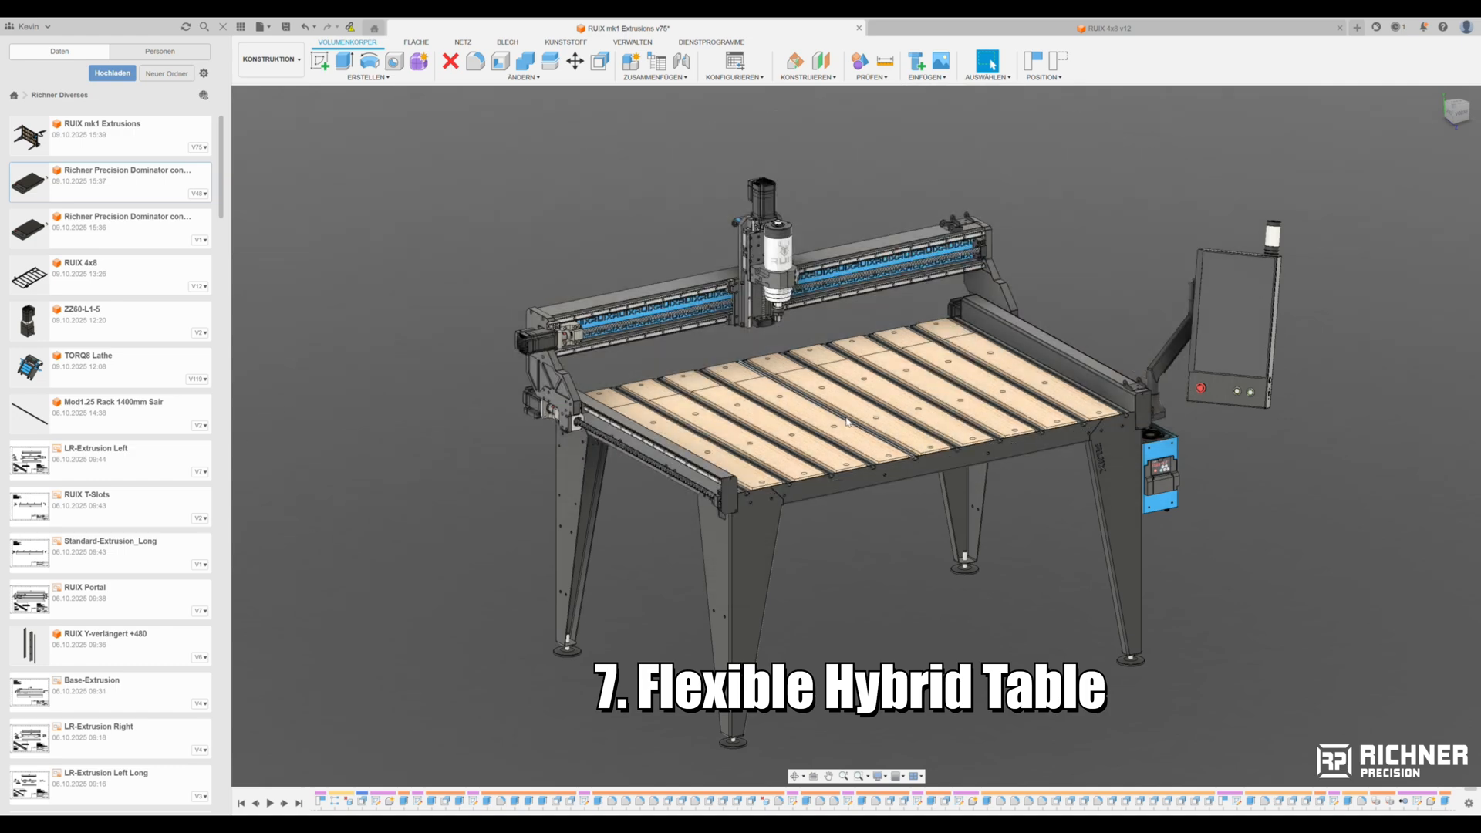
scroll("up", 3)
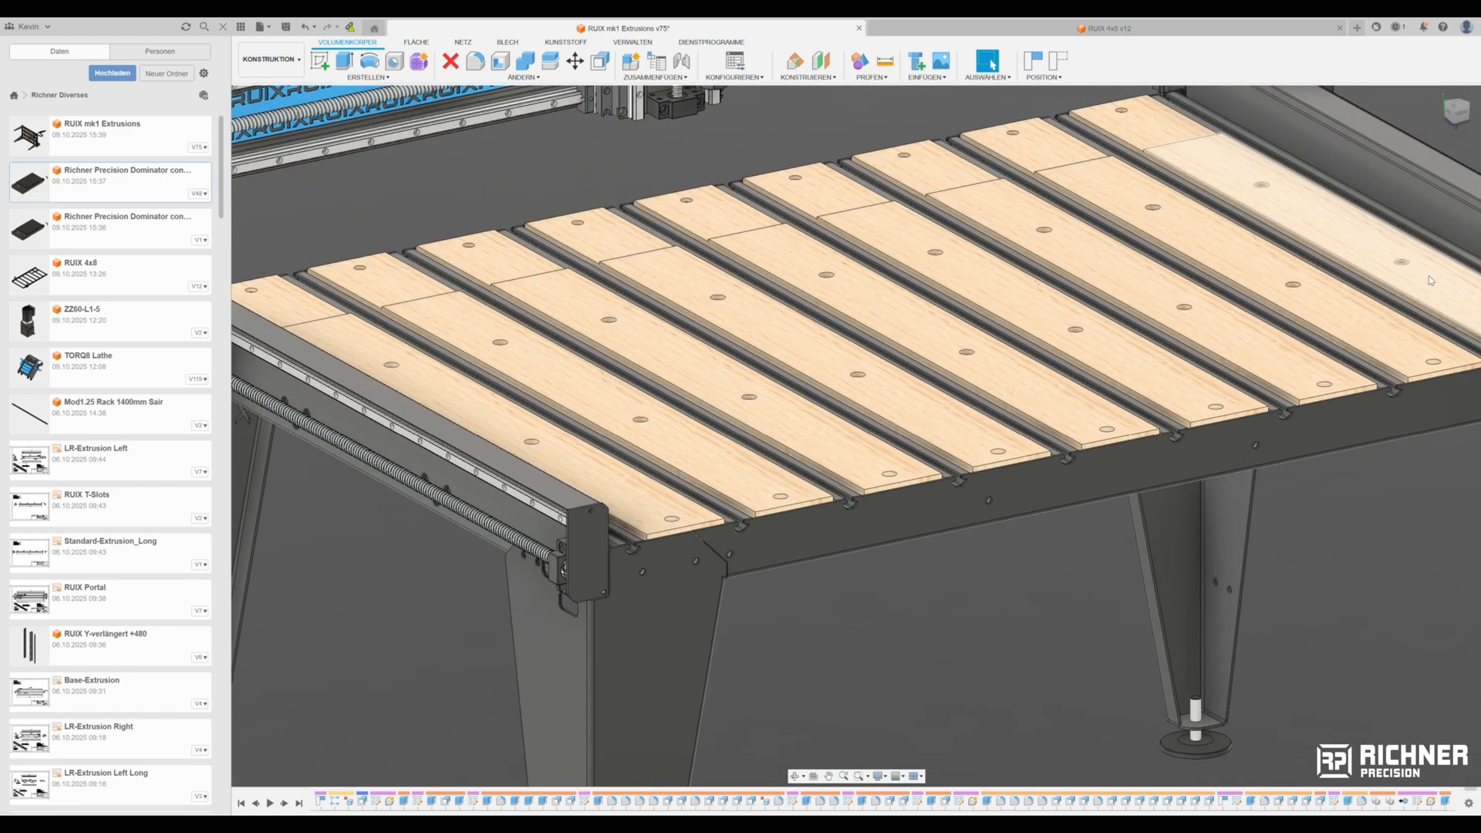